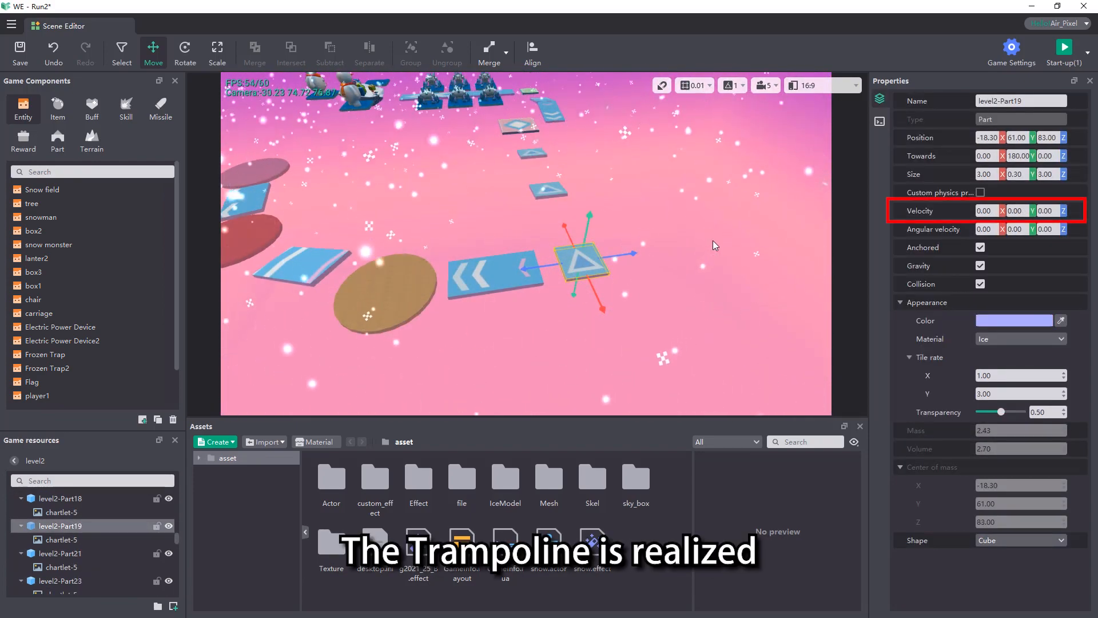
mouse_move(921, 211)
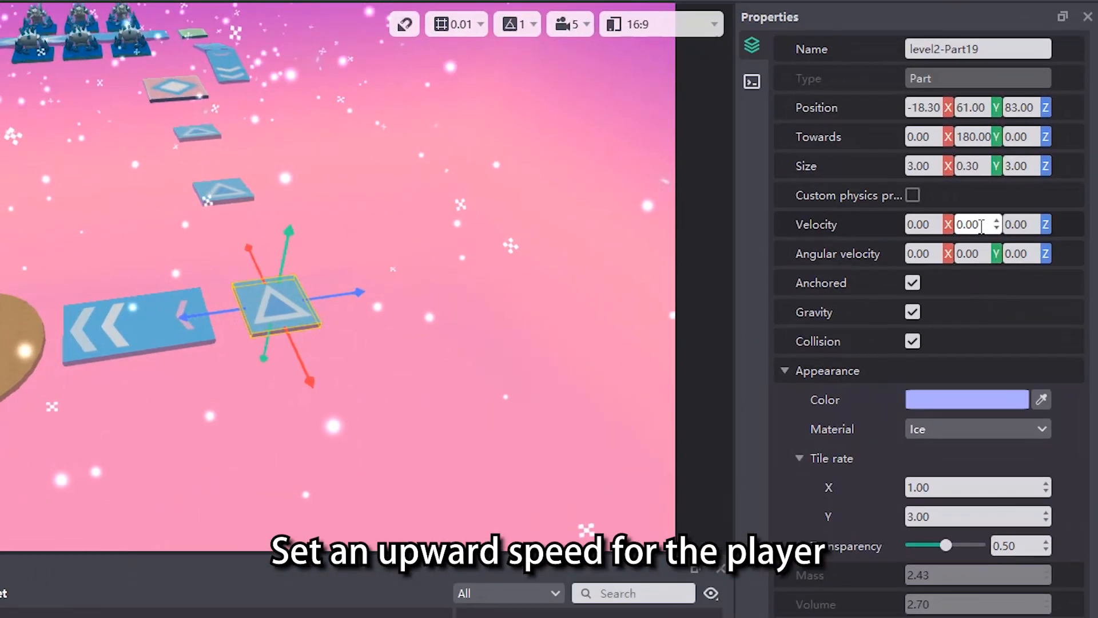
- Enter 10 as the Y velocity of trampoline part level2-Part19
type("10")
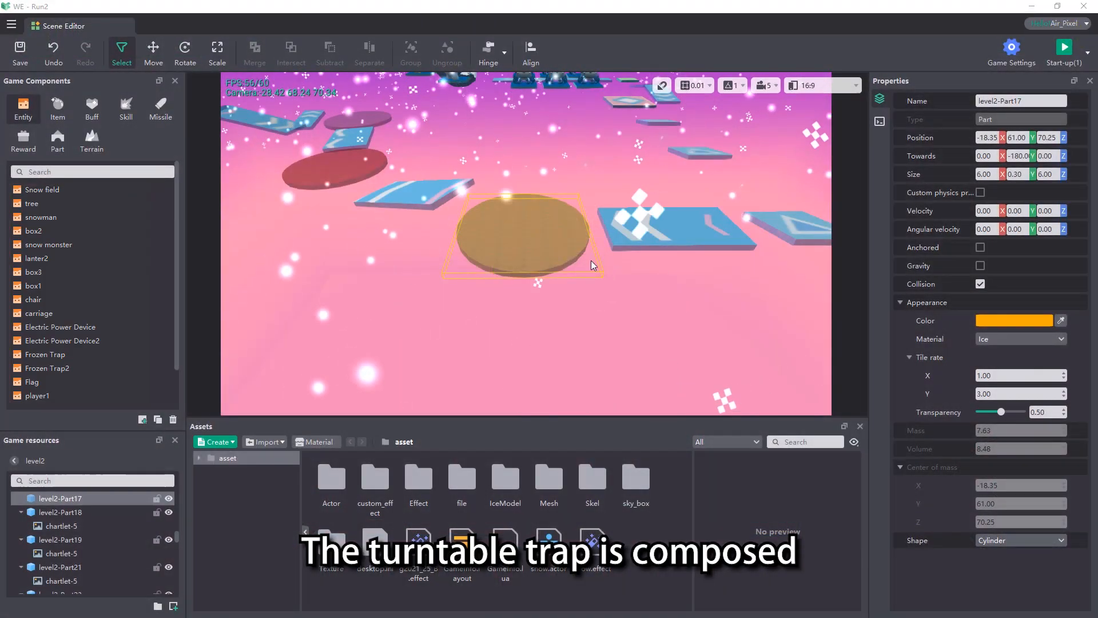
- Hinge the two turntable parts together, duplicate them, and switch to the move tool
left_click(488, 52)
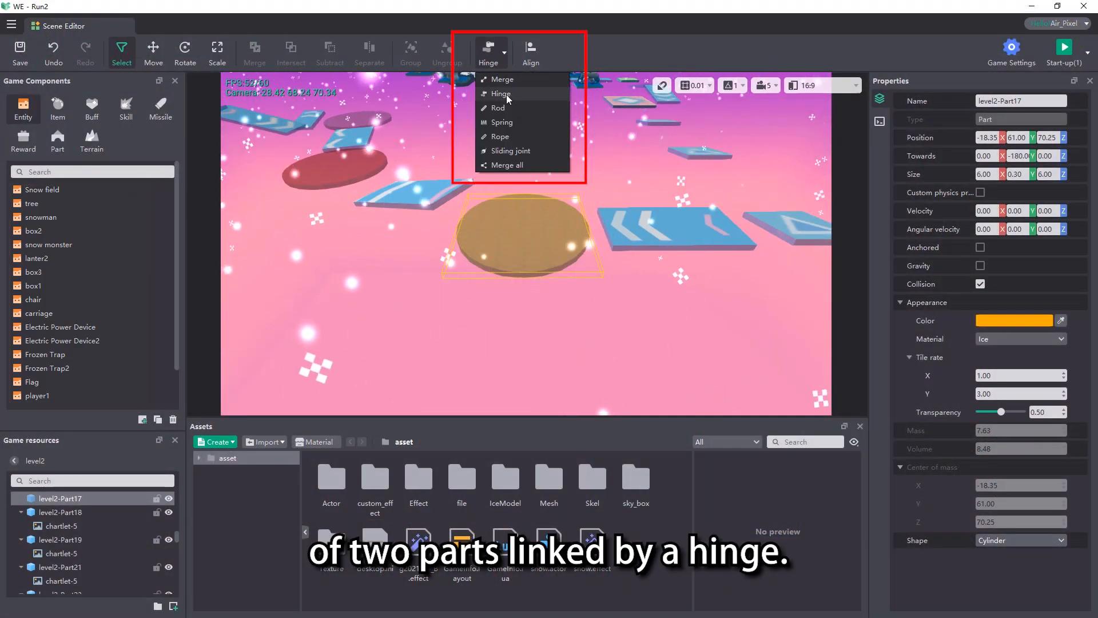
left_click(522, 215)
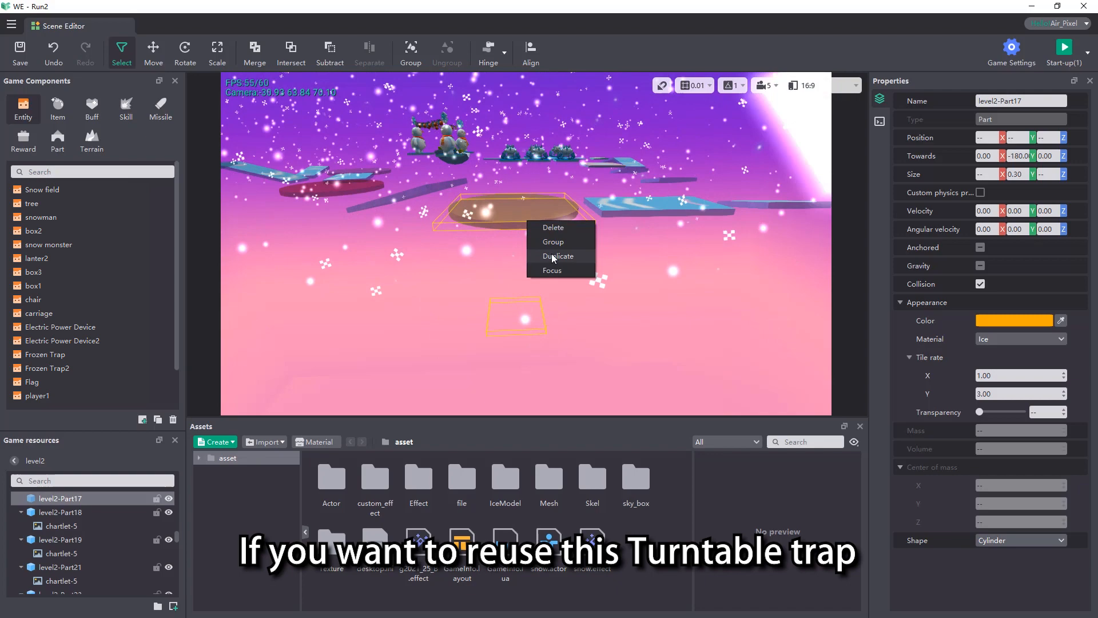
left_click(559, 256)
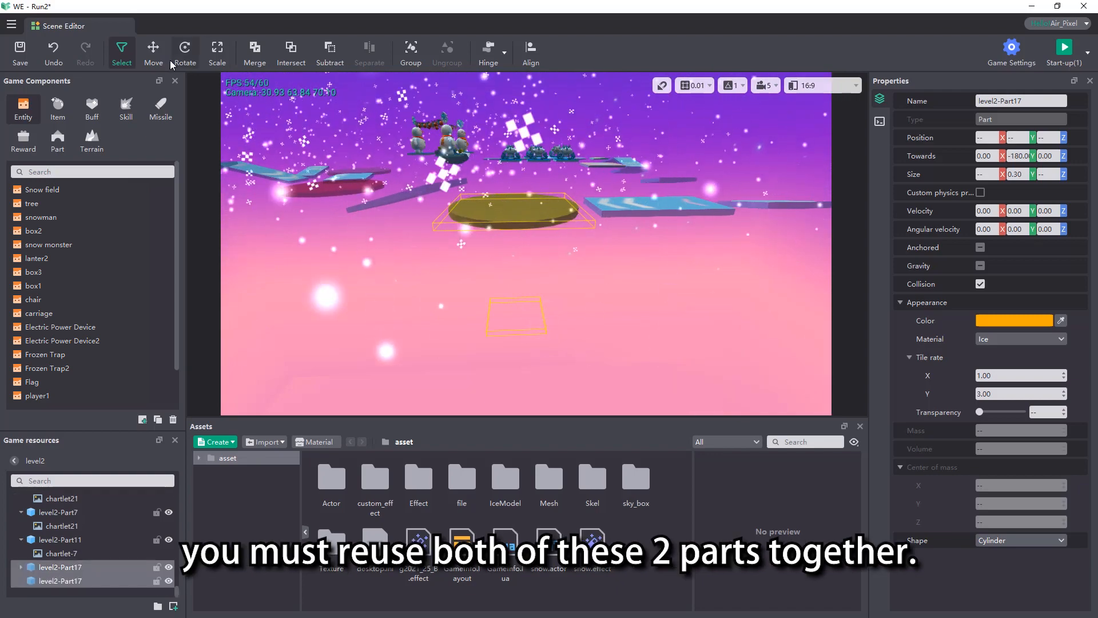
left_click(153, 49)
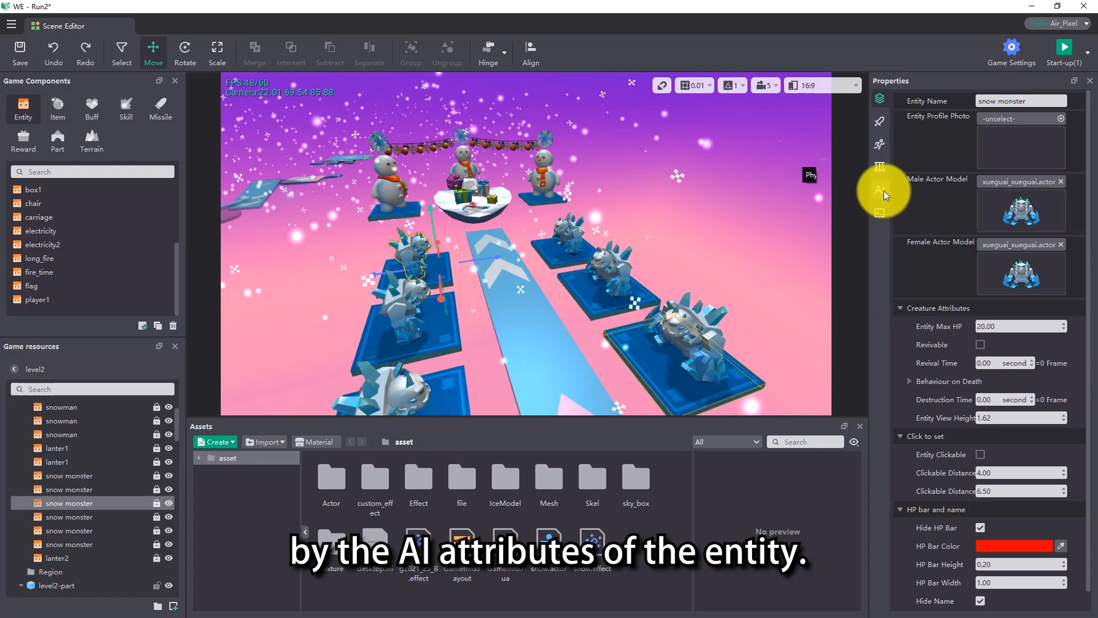
- Raise the snow monster's skill-cast distance in the AI tab to 50
left_click(881, 189)
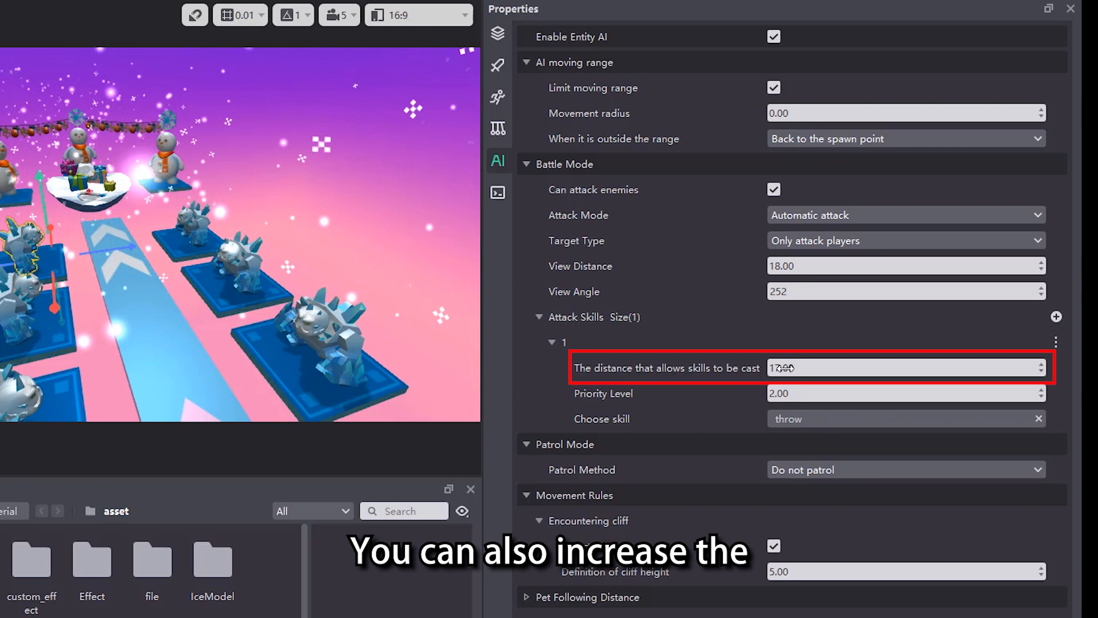
type("48.00")
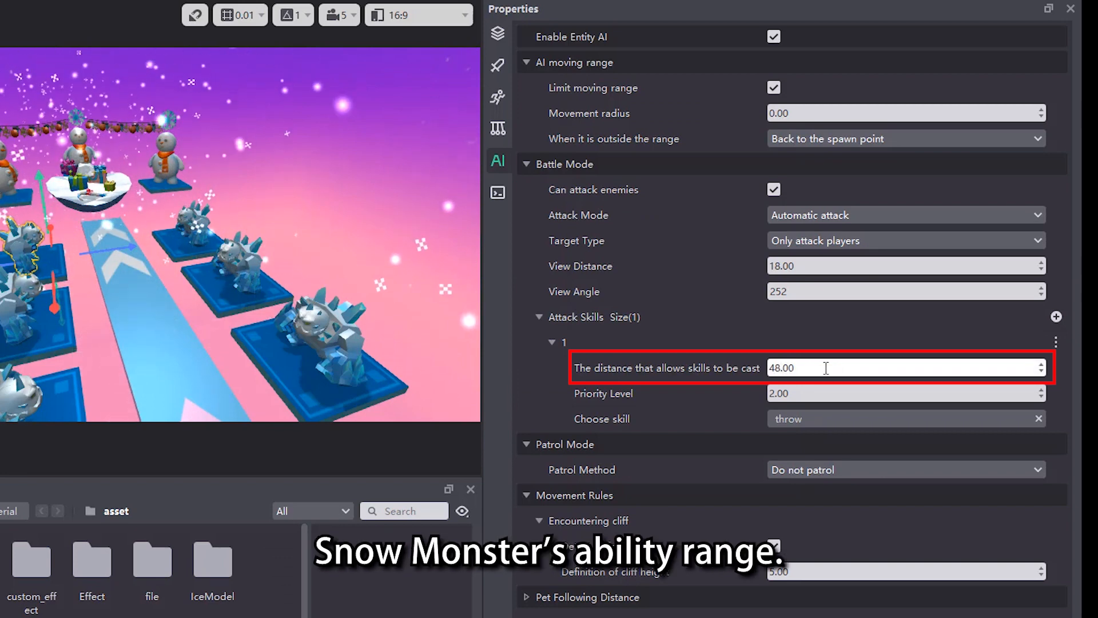
type("50")
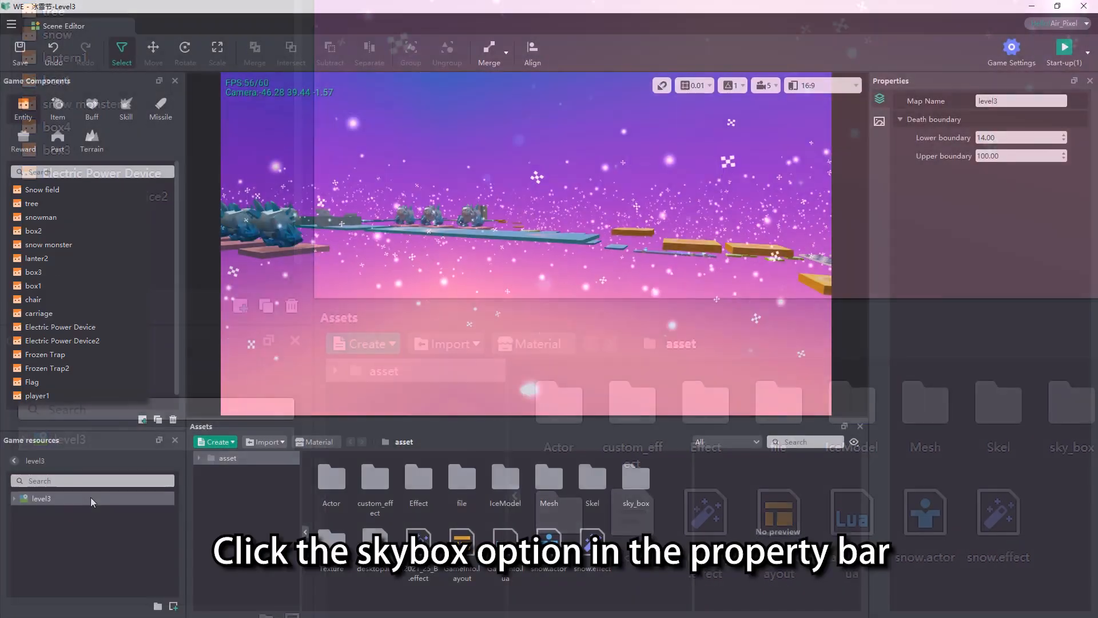
- Browse for a new front skybox image for level3 from the Night textures
left_click(880, 121)
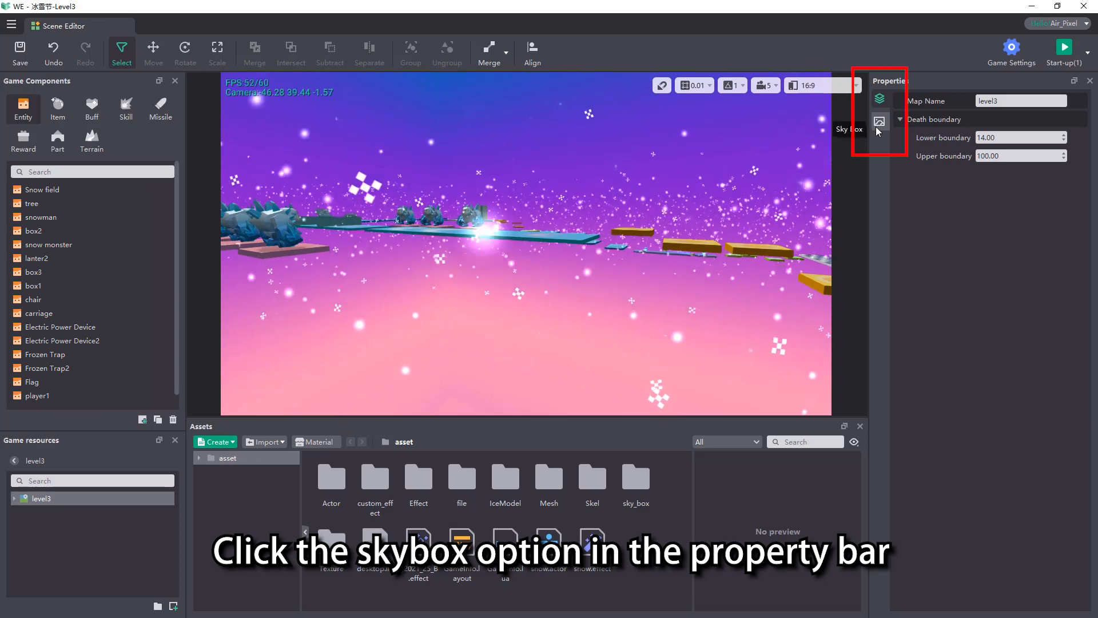
left_click(880, 121)
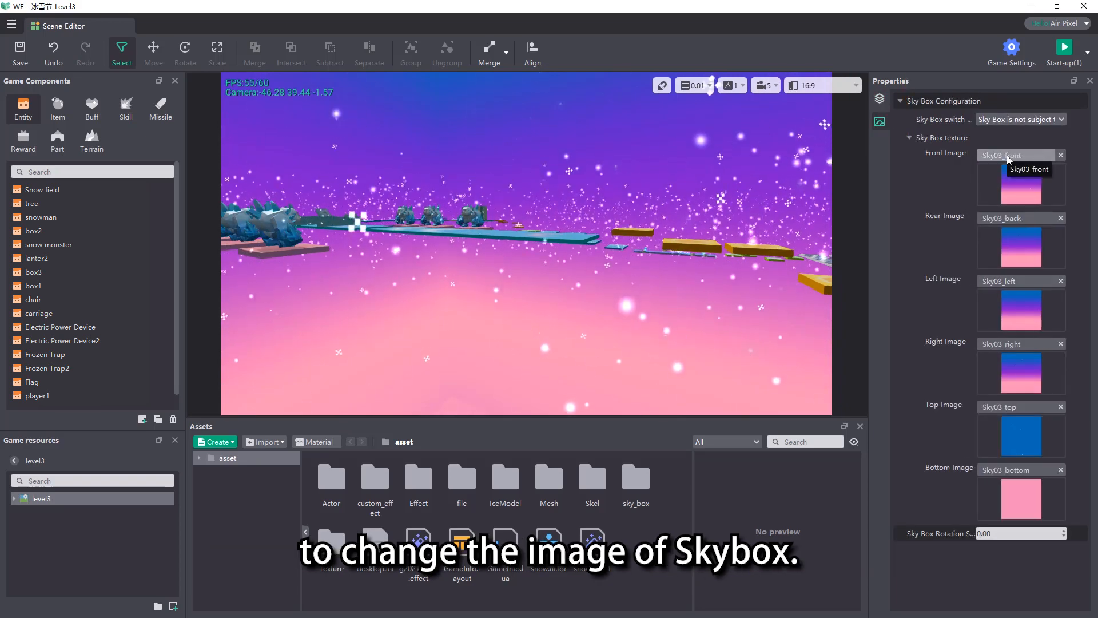
left_click(1016, 155)
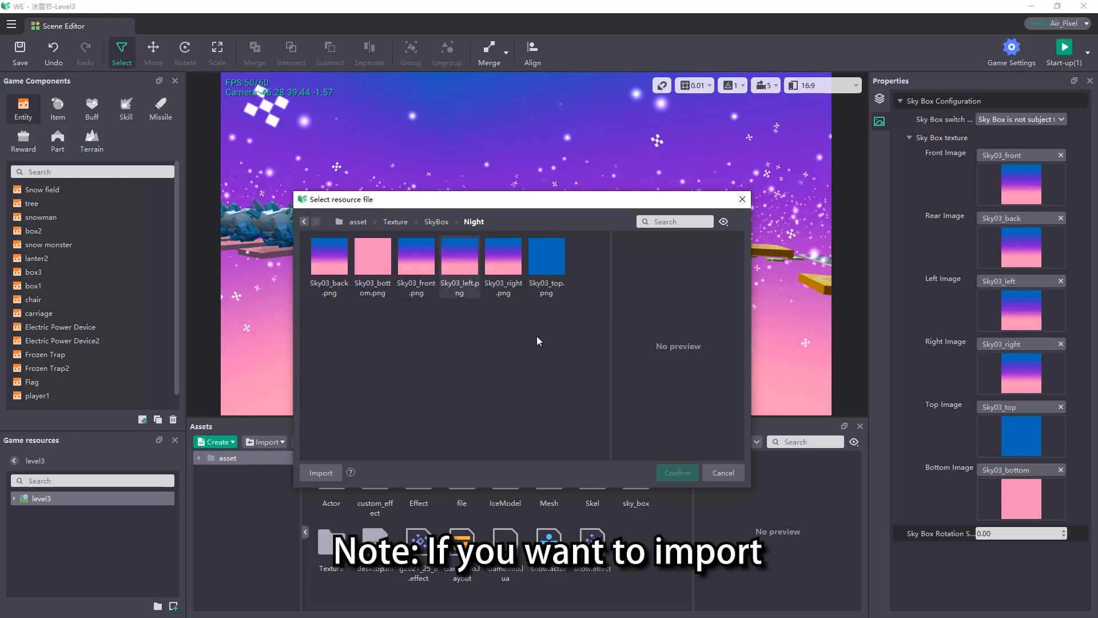
left_click(459, 256)
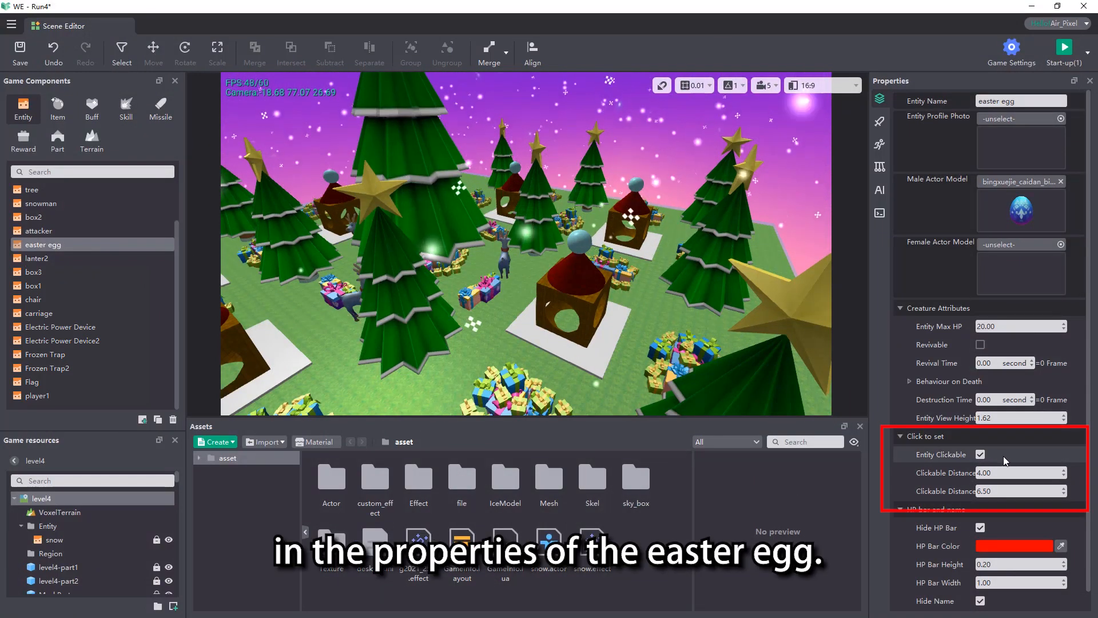
- Tick Entity Clickable for the easter egg entity
left_click(880, 214)
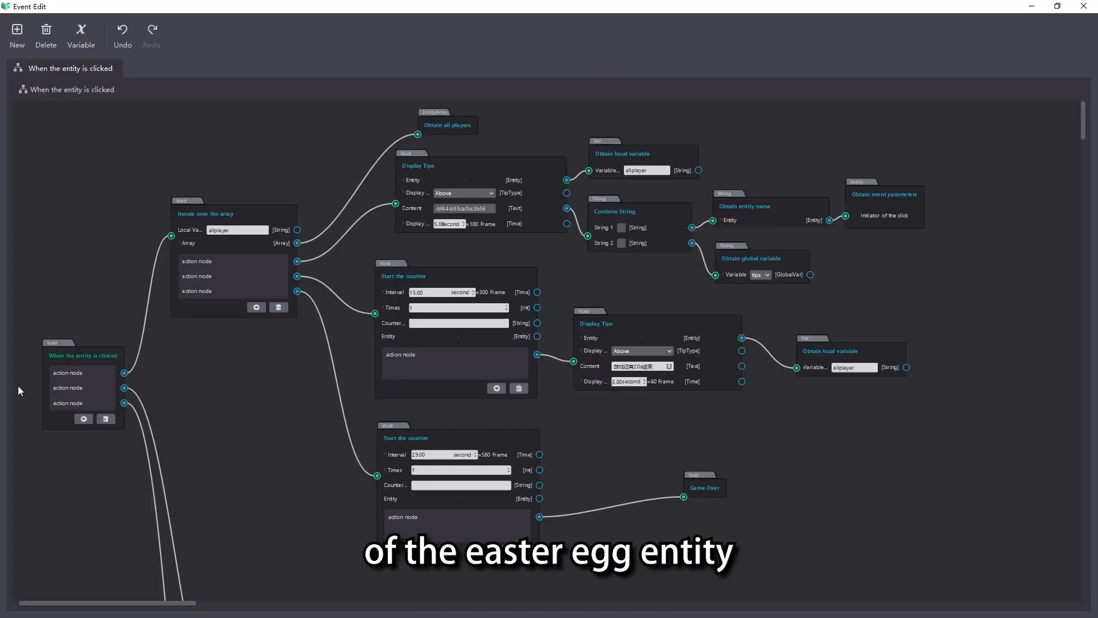
- Open the 'When the entity is clicked' event graph in Event Edit
left_click(82, 356)
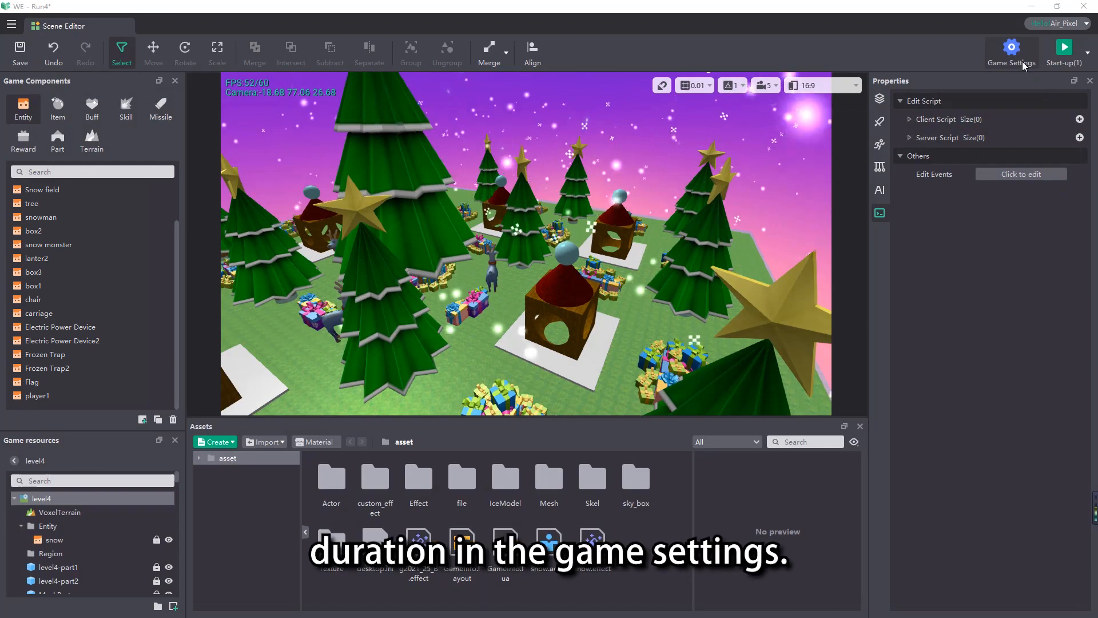
- Turn off Unlimited Game Time and set Game Time to 300 seconds
left_click(1011, 47)
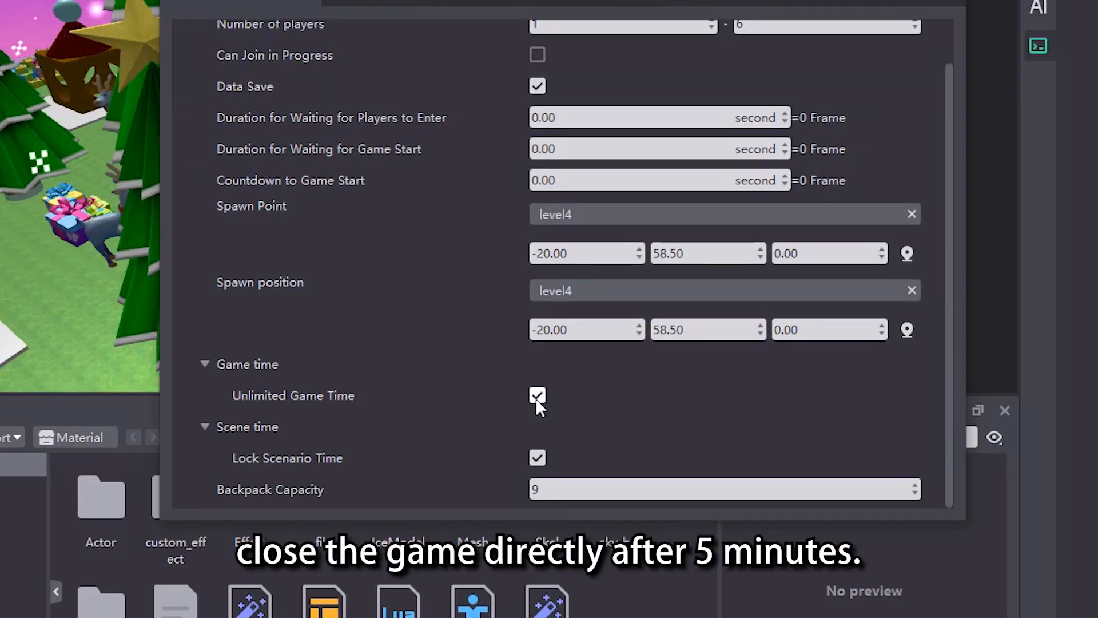
left_click(537, 395)
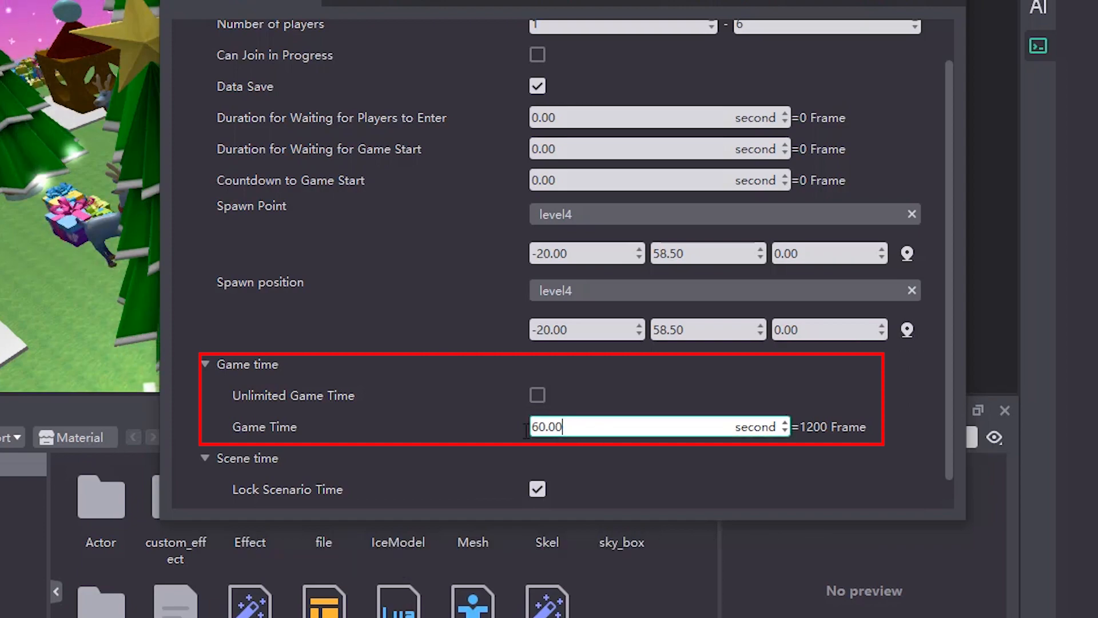
type("300")
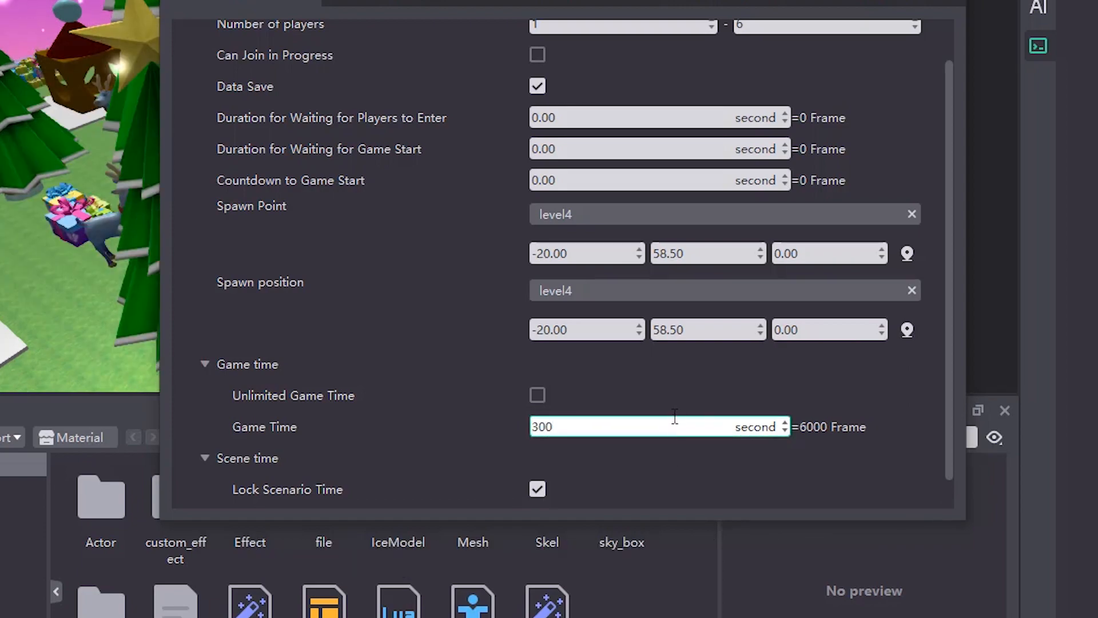